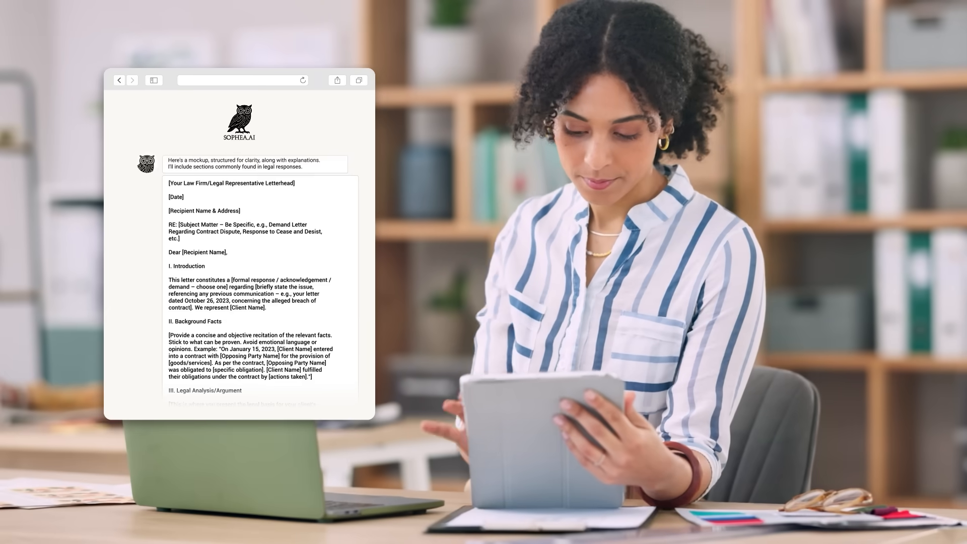
- Search the Sophea.AI topic grid and select the tomato assistant so only it remains
{"action": "scroll", "scroll_direction": "down", "scroll_amount": 3}
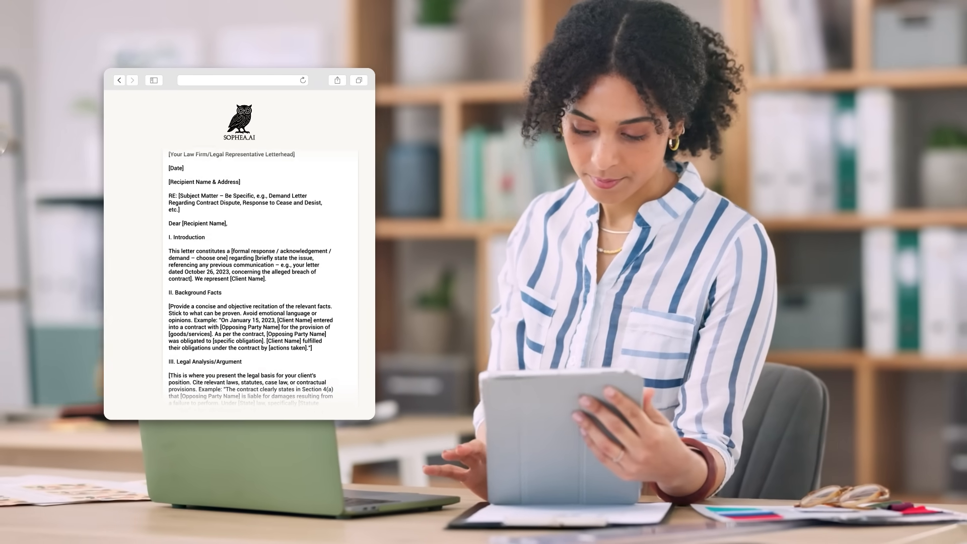
{"action": "scroll", "scroll_direction": "down", "scroll_amount": 3}
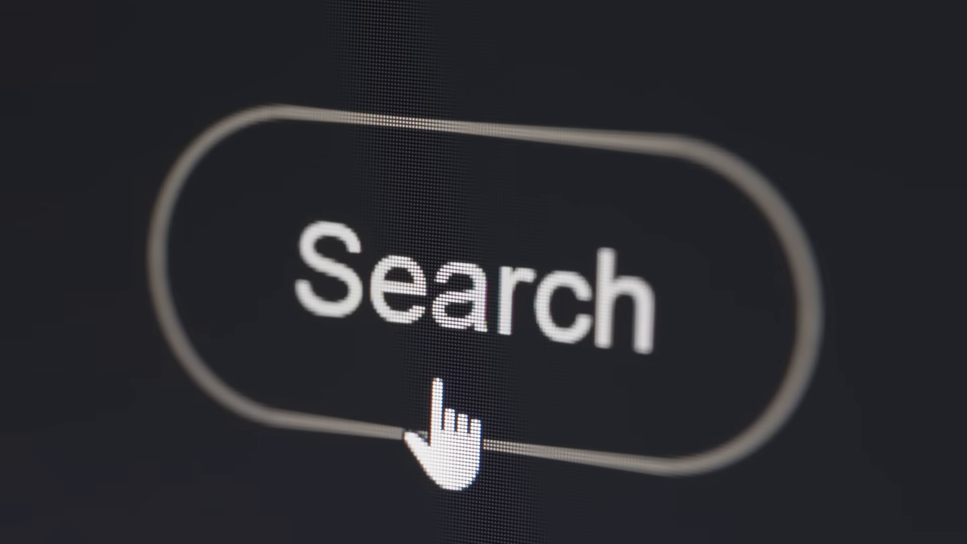
{"action": "left_click", "coordinate": [432, 420]}
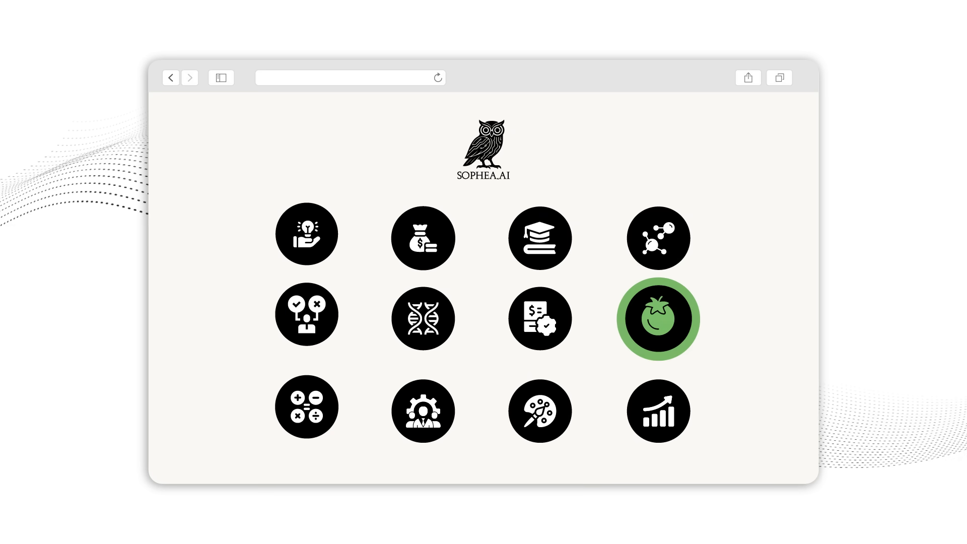
{"action": "left_click", "coordinate": [659, 319]}
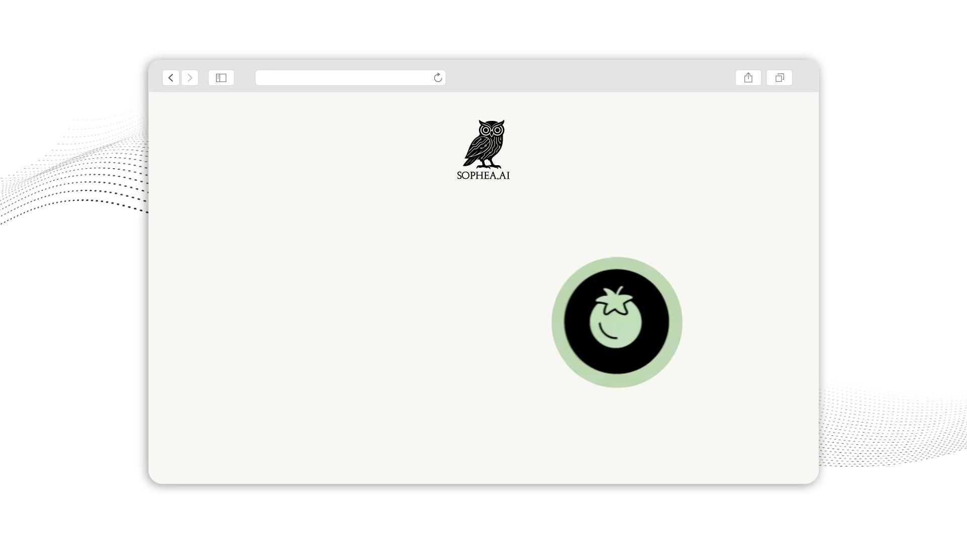